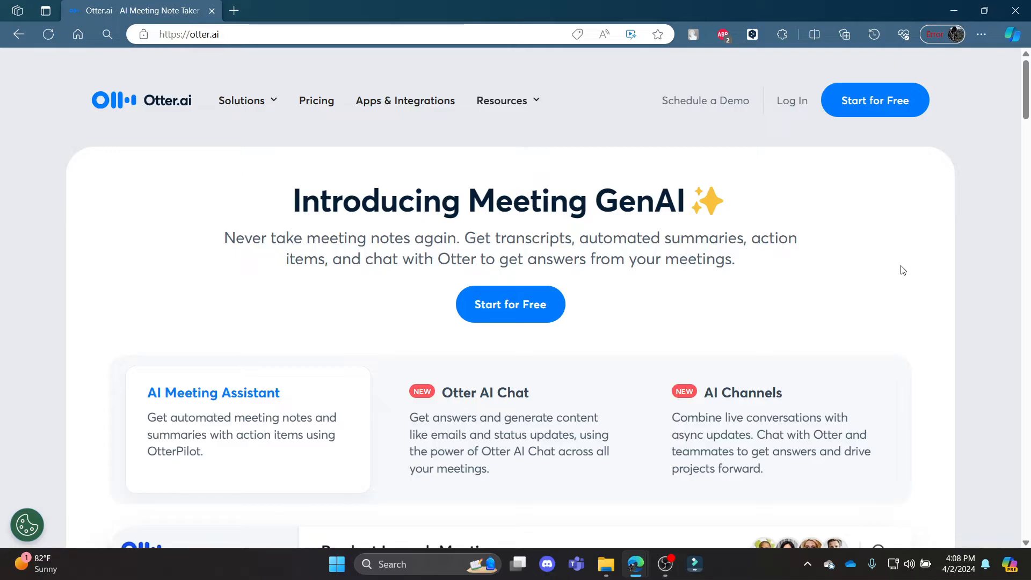
mouse_move(538, 173)
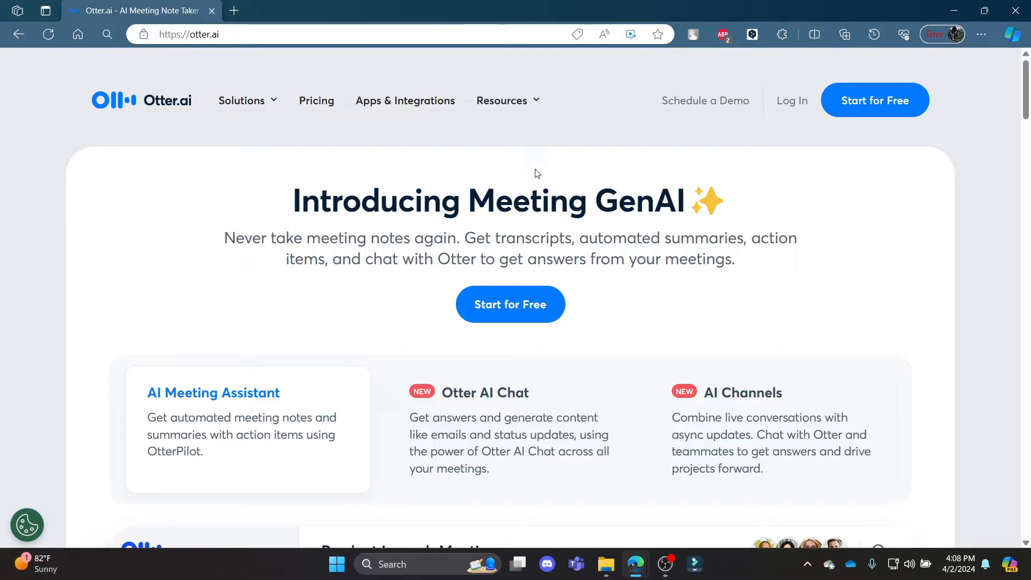
mouse_move(852, 112)
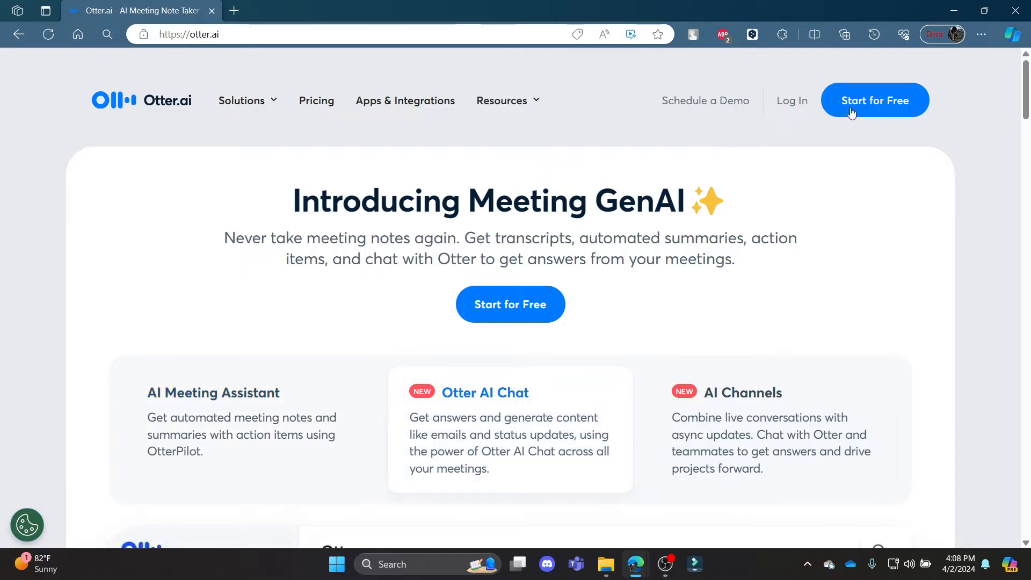
Start free sign-up and choose the Basic plan on the Get Started for Free page
click(874, 100)
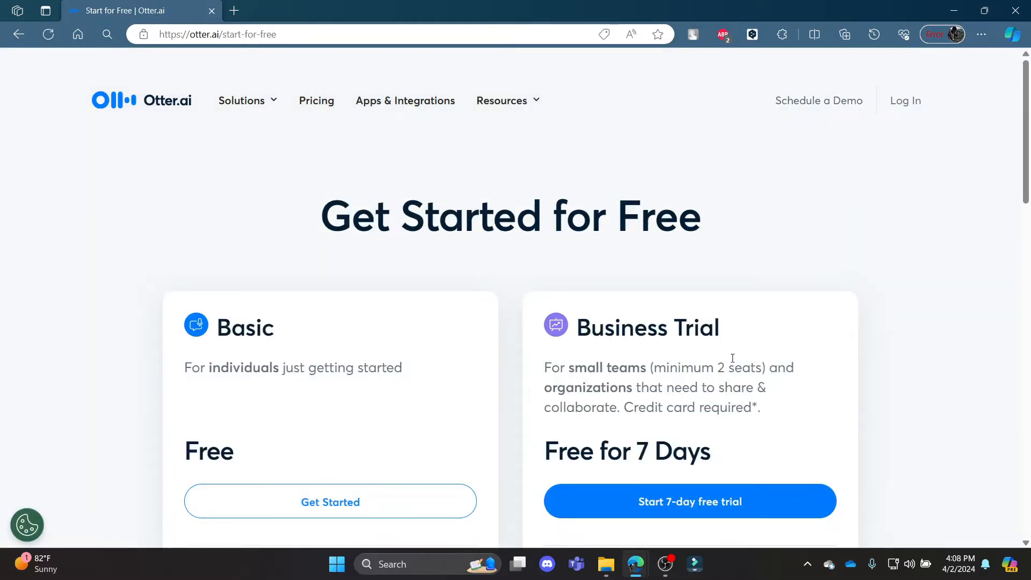
click(330, 501)
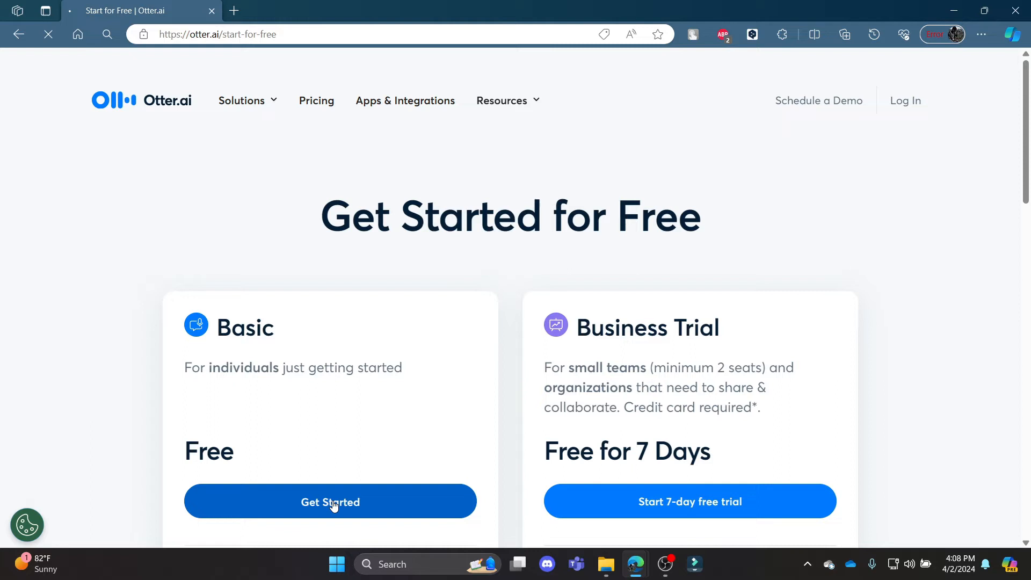
Continue with Google and allow Otter access to the Google account
click(330, 502)
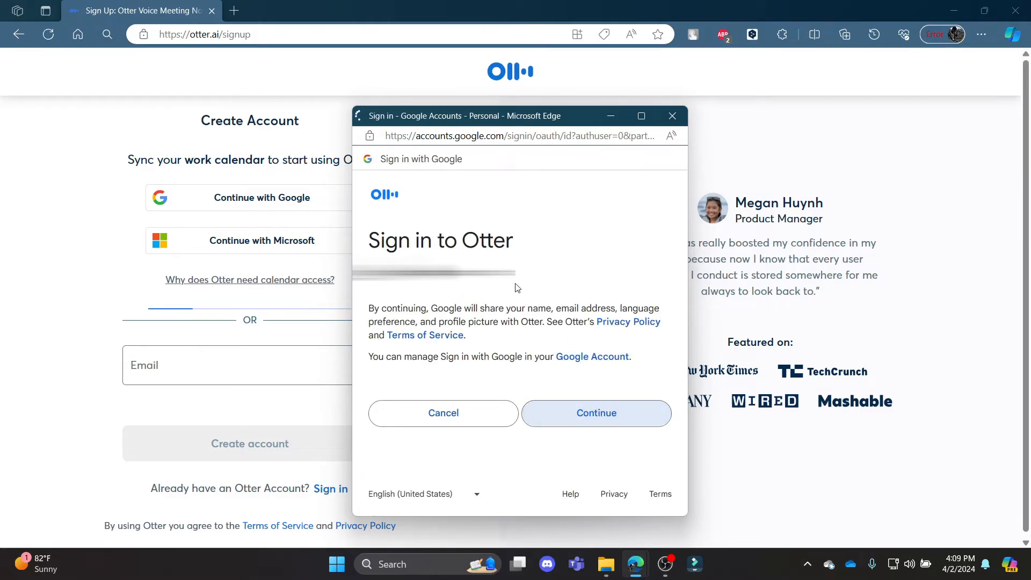
click(596, 413)
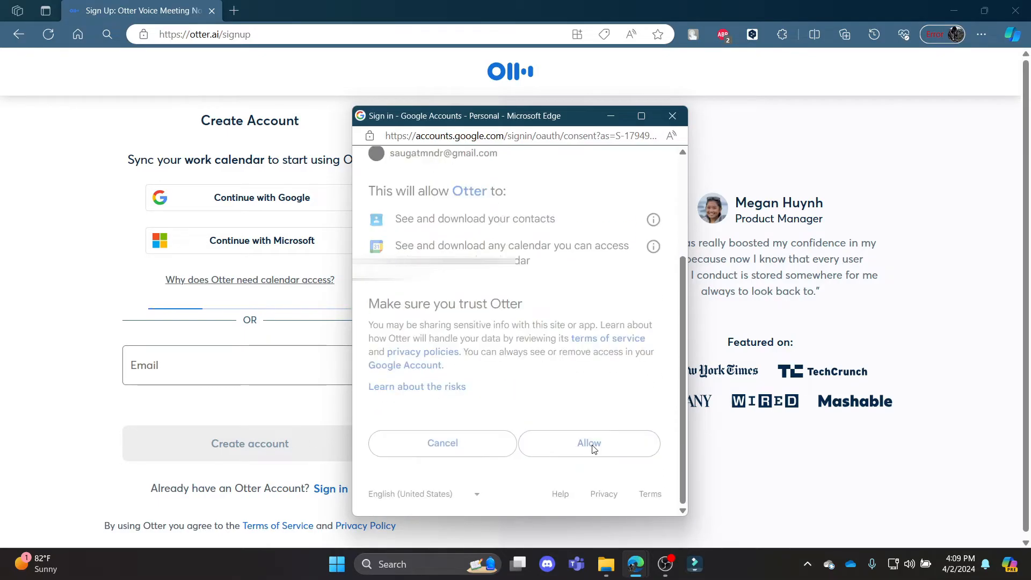
click(589, 443)
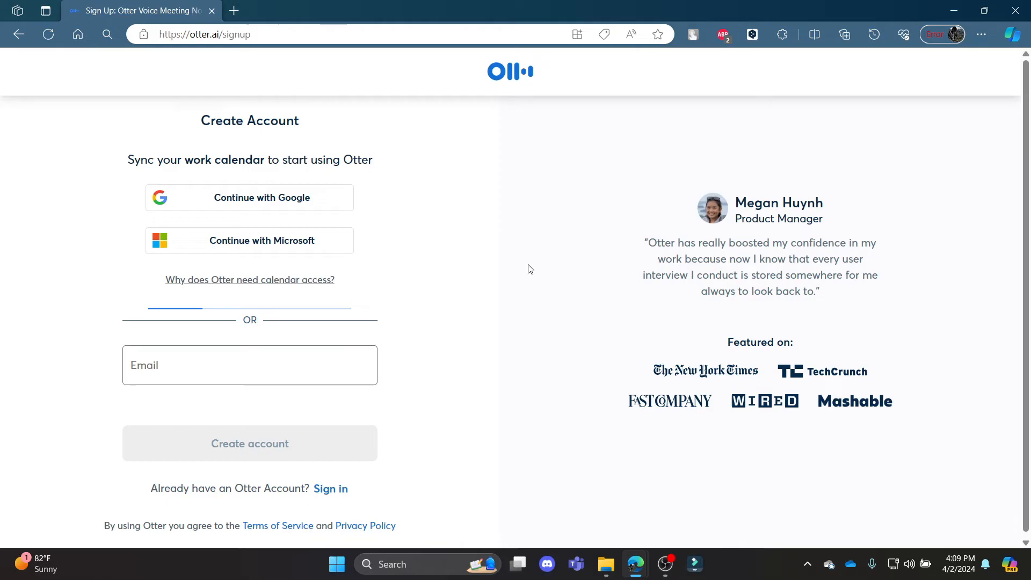
mouse_move(452, 199)
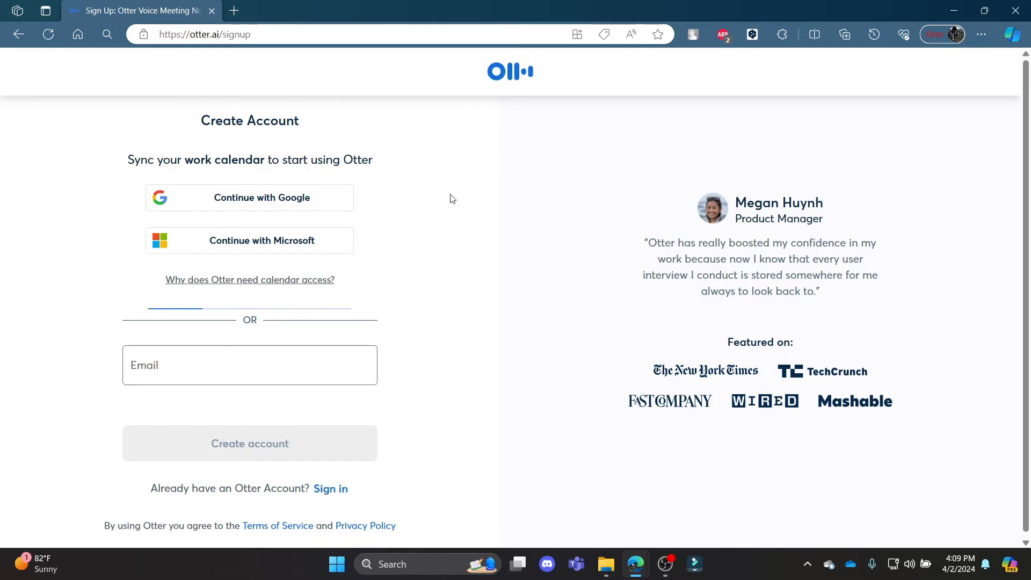
Resume sign-up with Google and accept the default meeting recording options
click(249, 198)
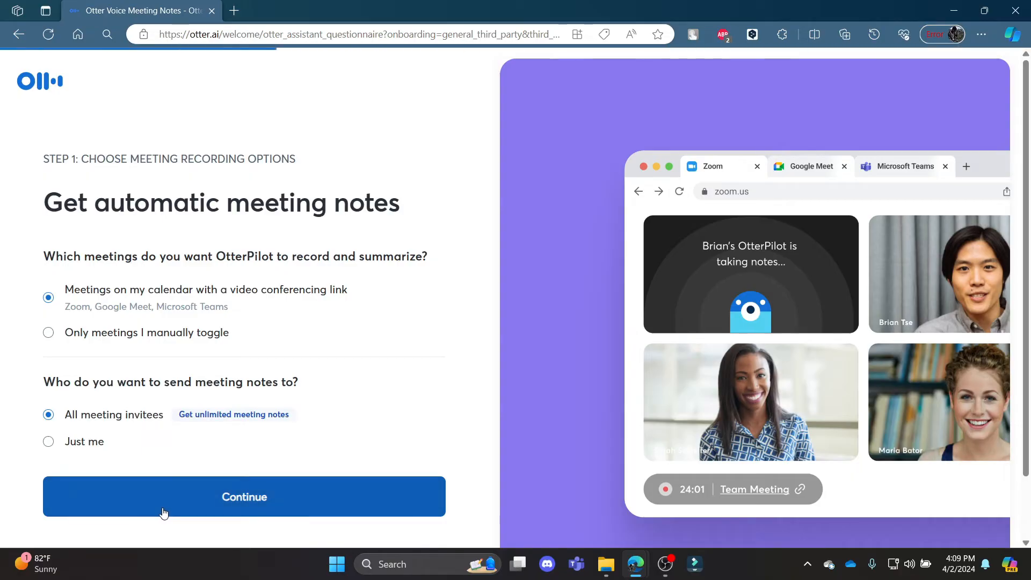
click(244, 496)
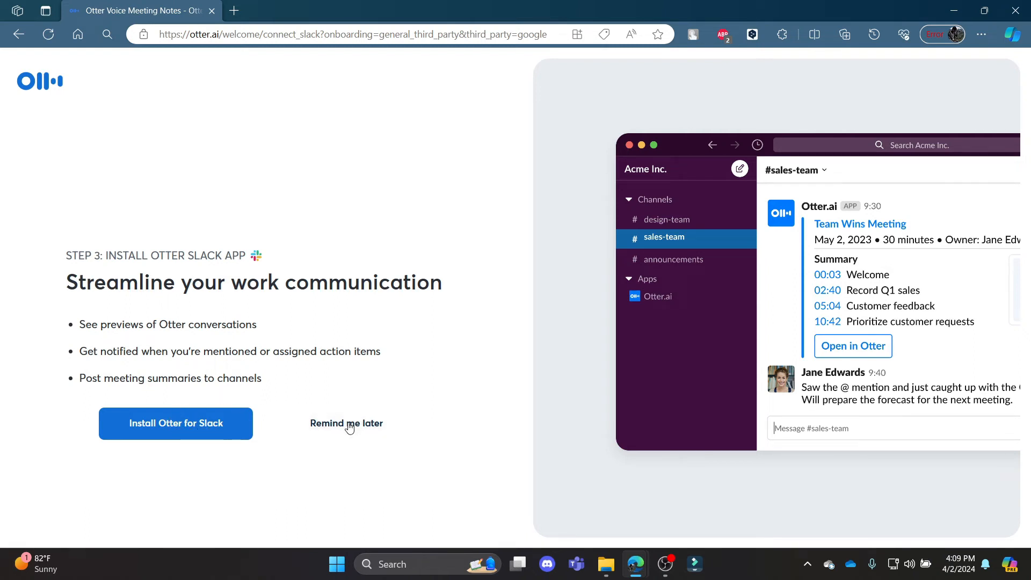
Postpone the Slack app install with 'Remind me later' to reach the home dashboard
click(346, 424)
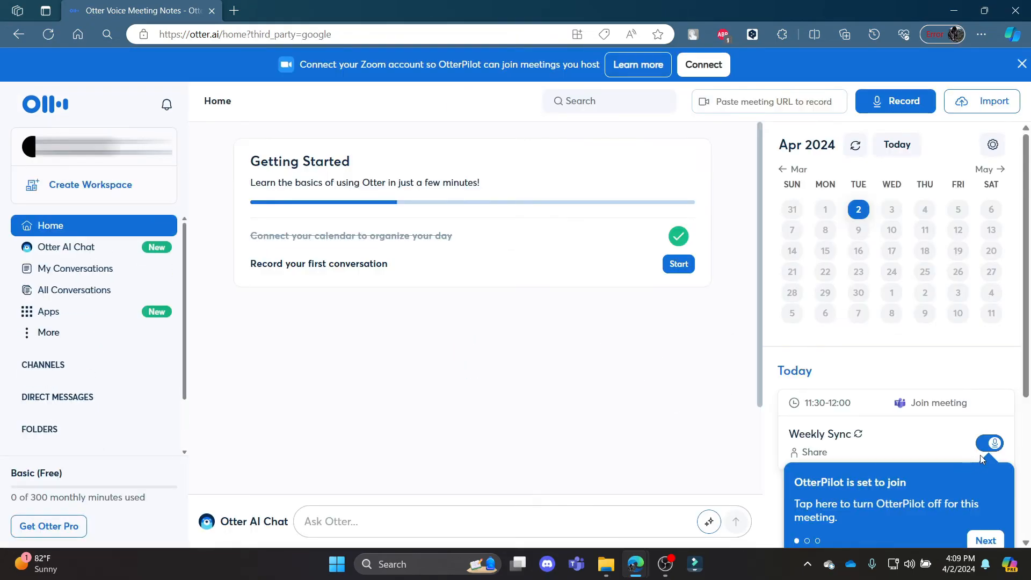
mouse_move(280, 269)
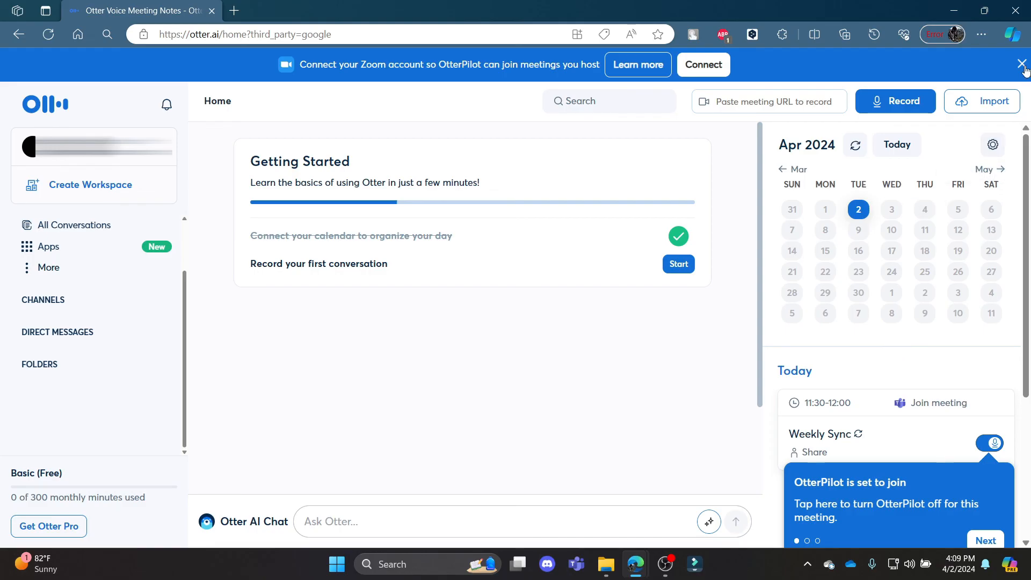
mouse_move(846, 455)
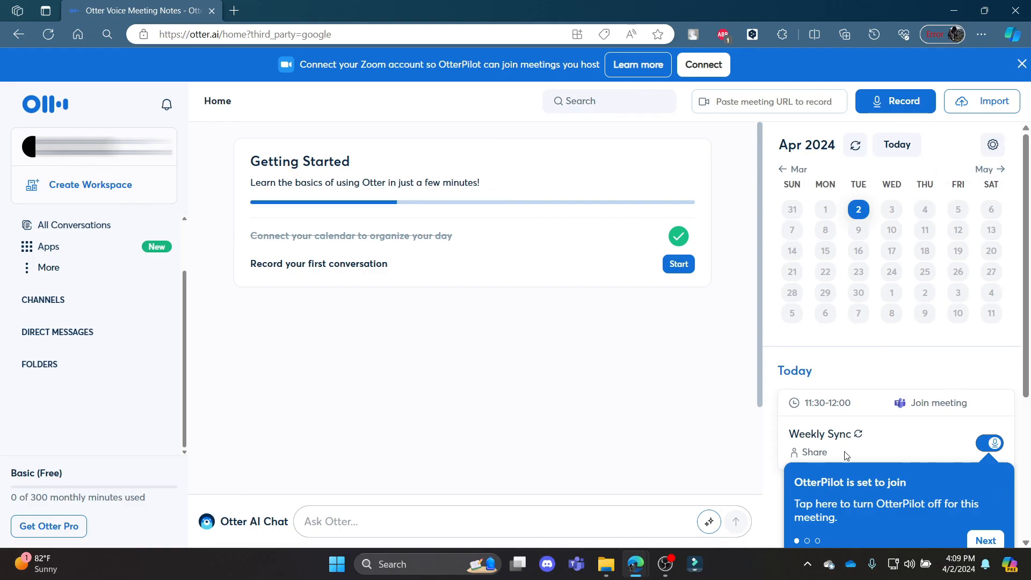
mouse_move(659, 5)
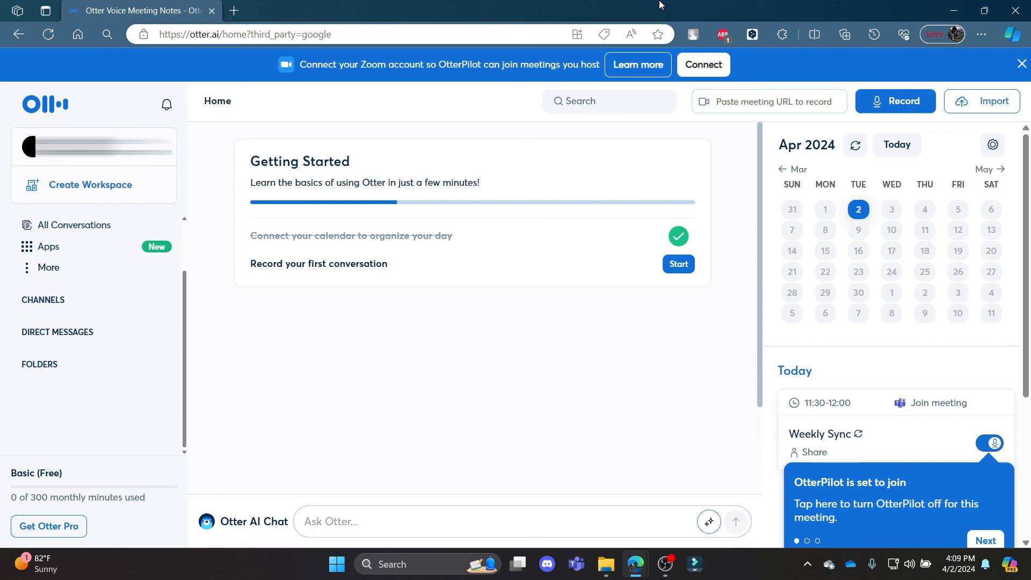